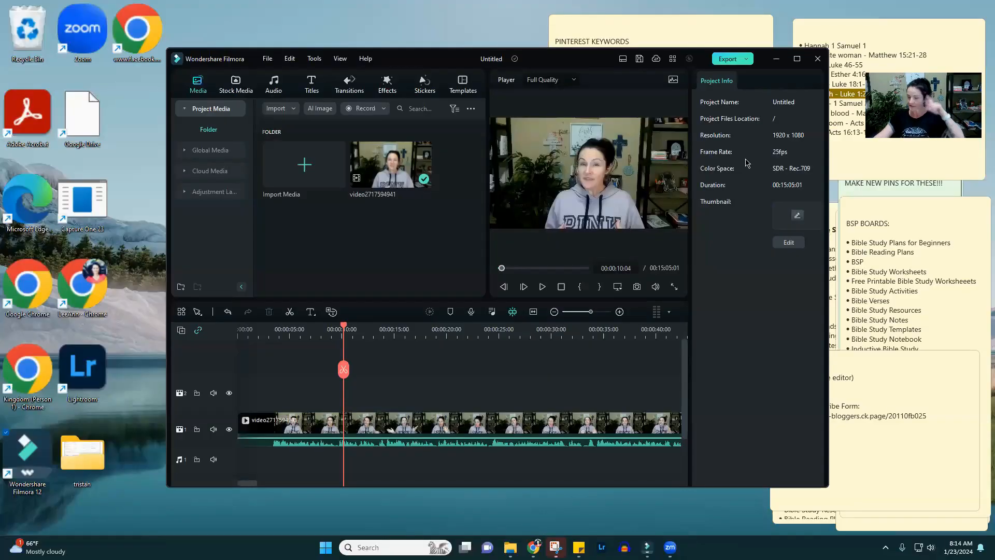
mouse_move(678, 315)
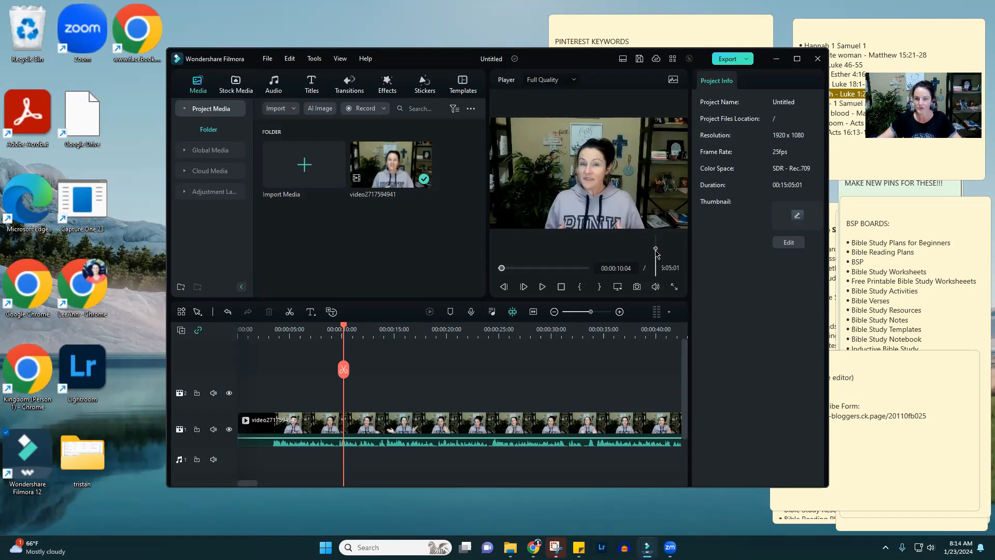
mouse_move(628, 372)
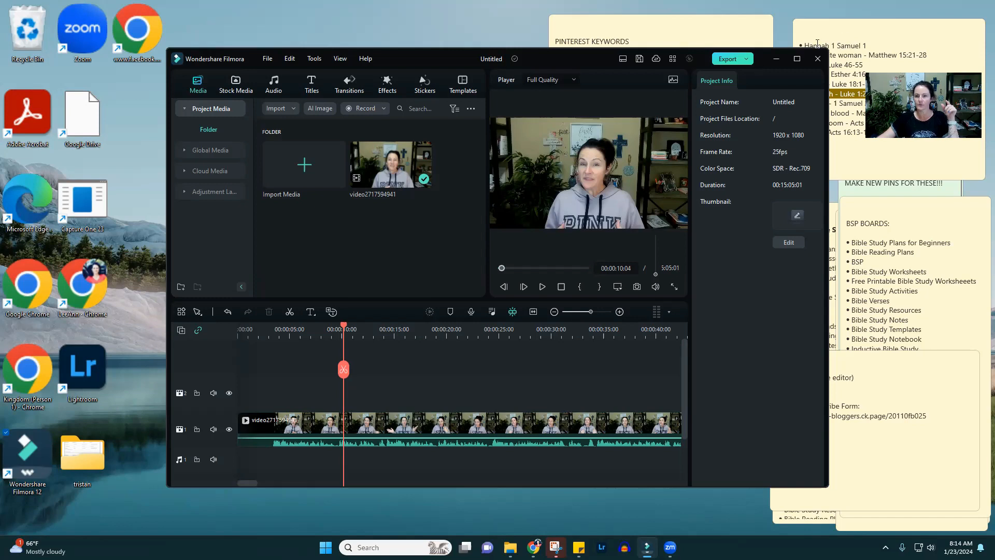
Maximize the Filmora window and return the playhead to 00:00.
click(795, 58)
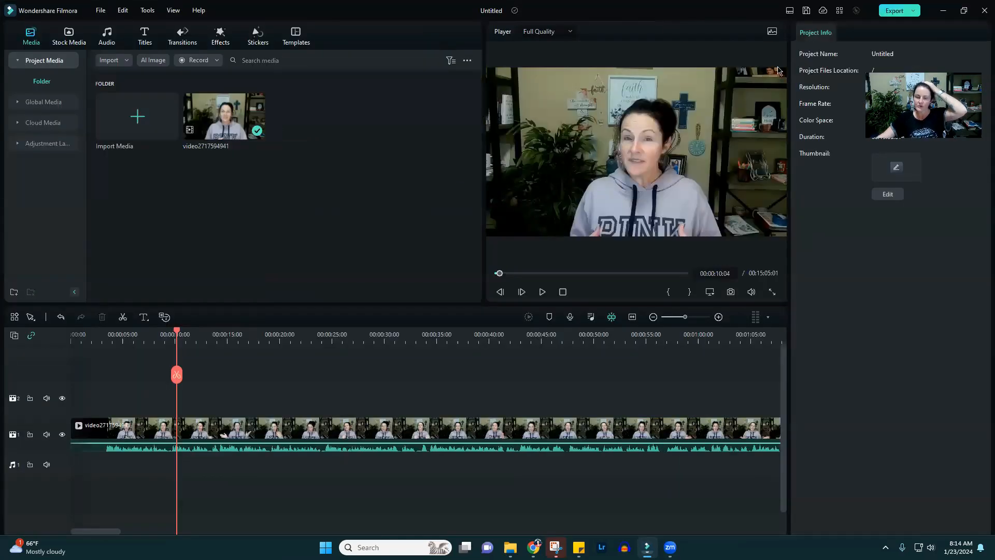
mouse_move(247, 104)
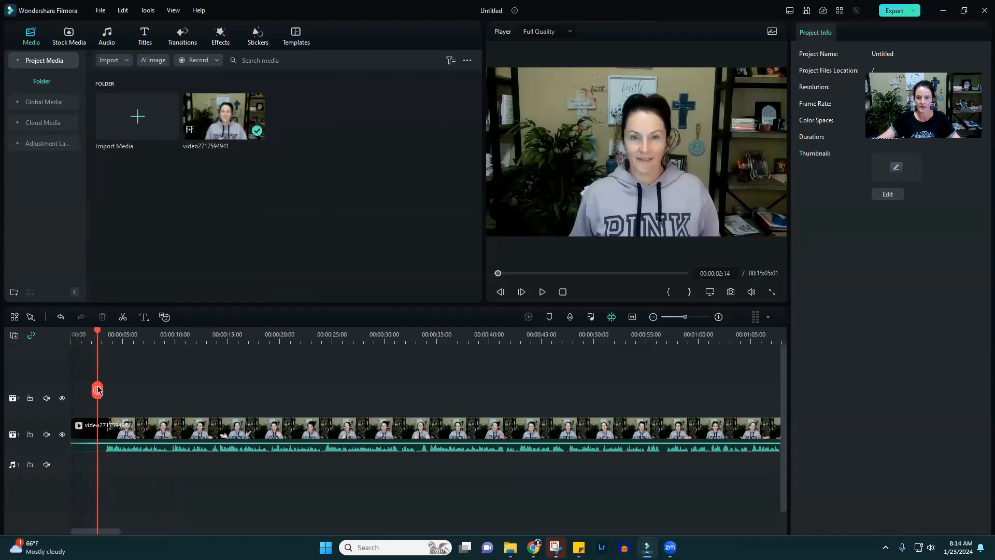
click(413, 429)
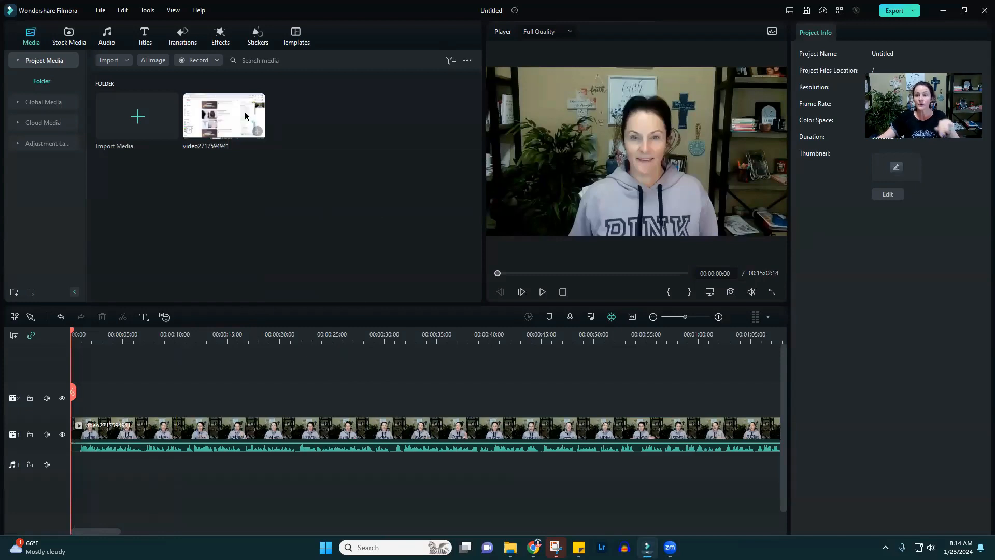
mouse_move(224, 116)
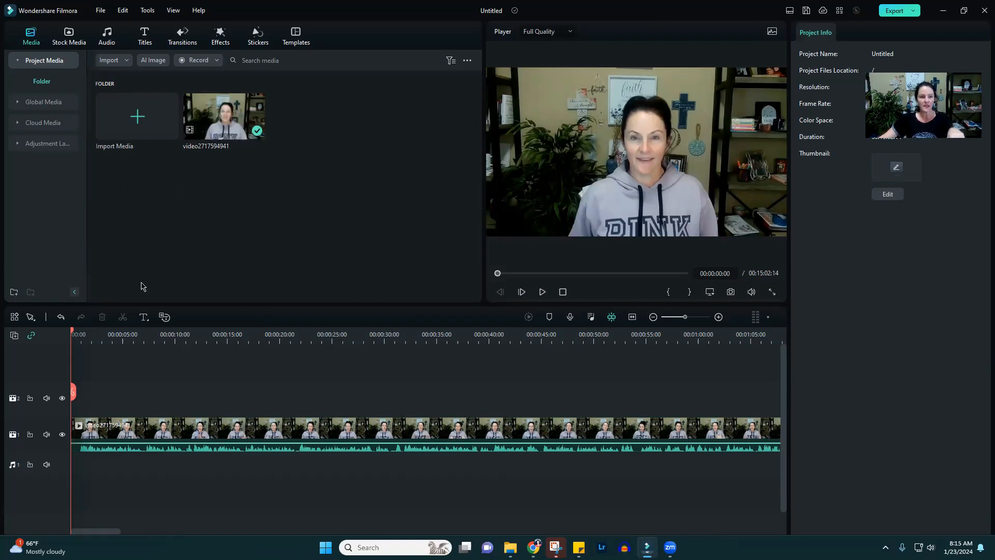
In the import dialog, select the 'Christian Valentine Bingo Cards' and '9' images from Downloads.
click(137, 116)
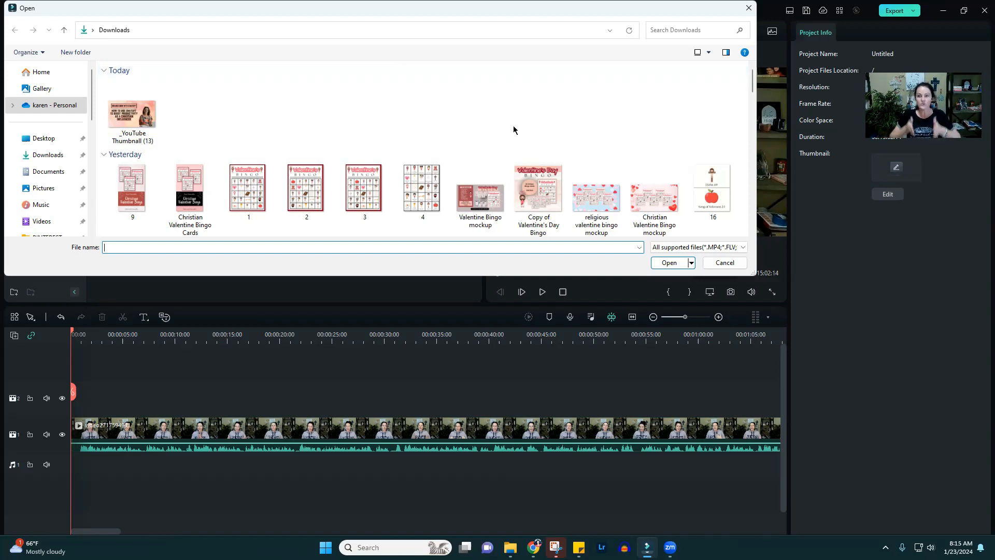
mouse_move(511, 131)
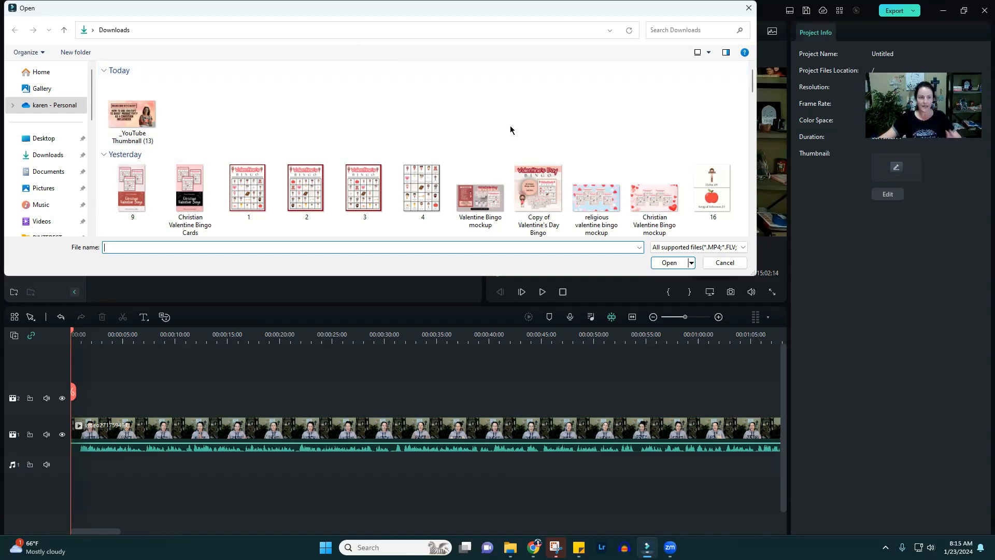
mouse_move(228, 117)
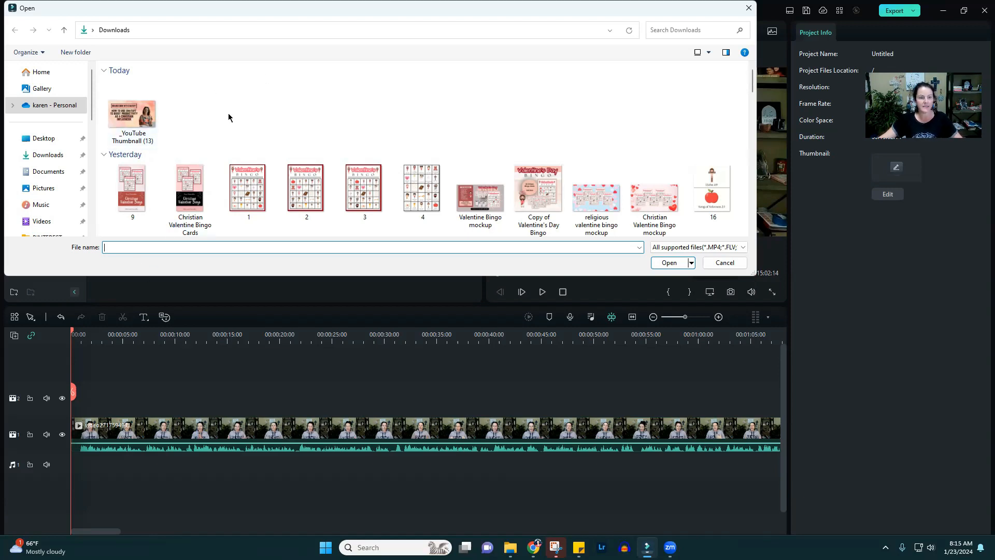
mouse_move(189, 187)
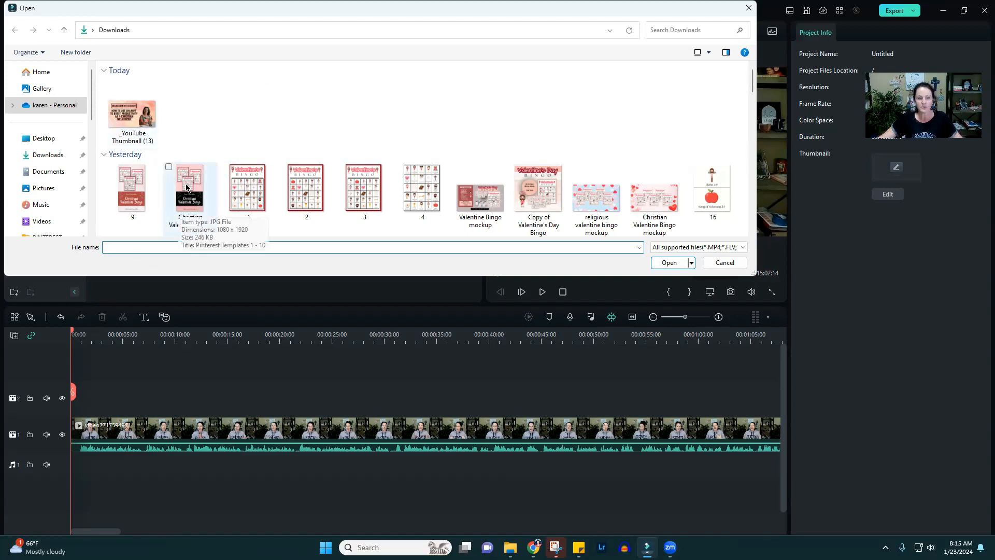
click(188, 183)
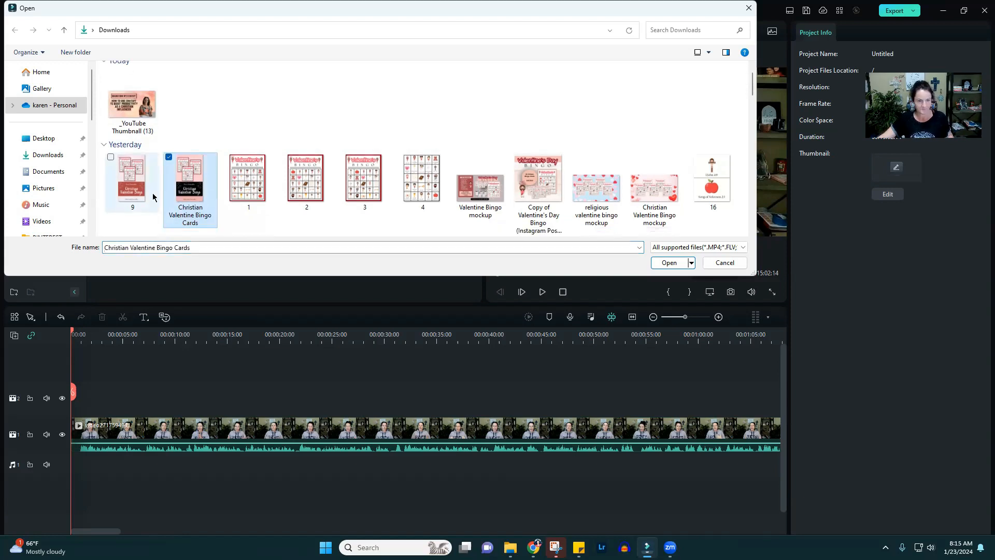
click(131, 180)
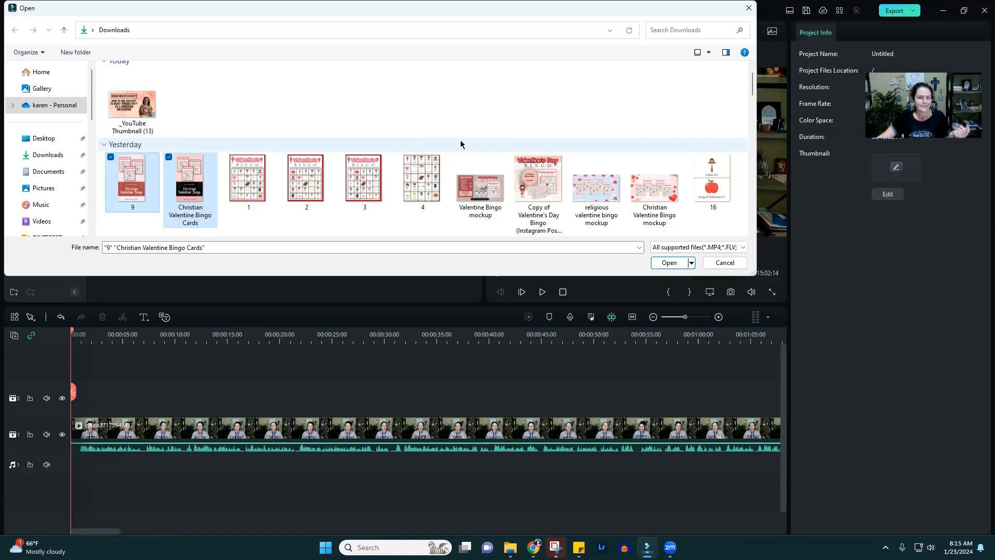
mouse_move(637, 177)
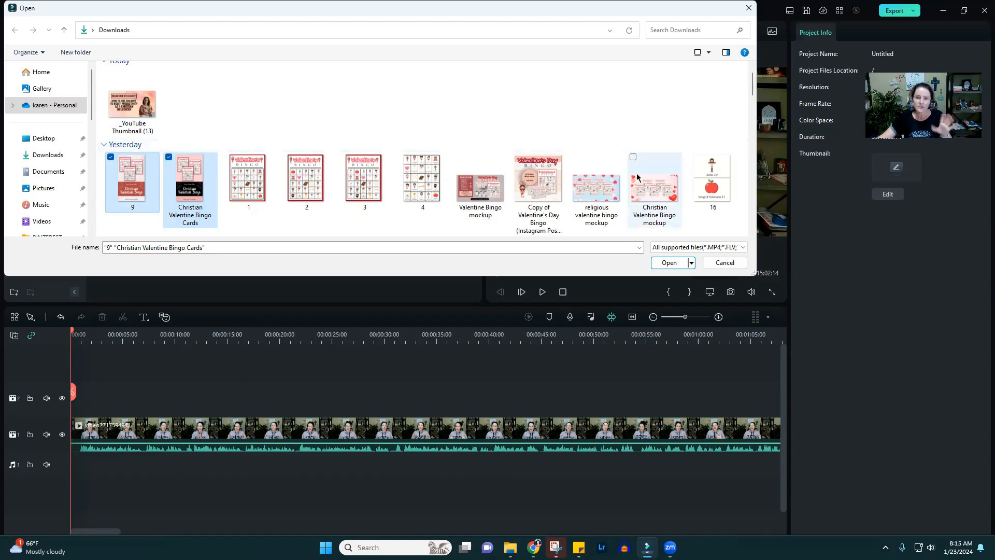
mouse_move(616, 175)
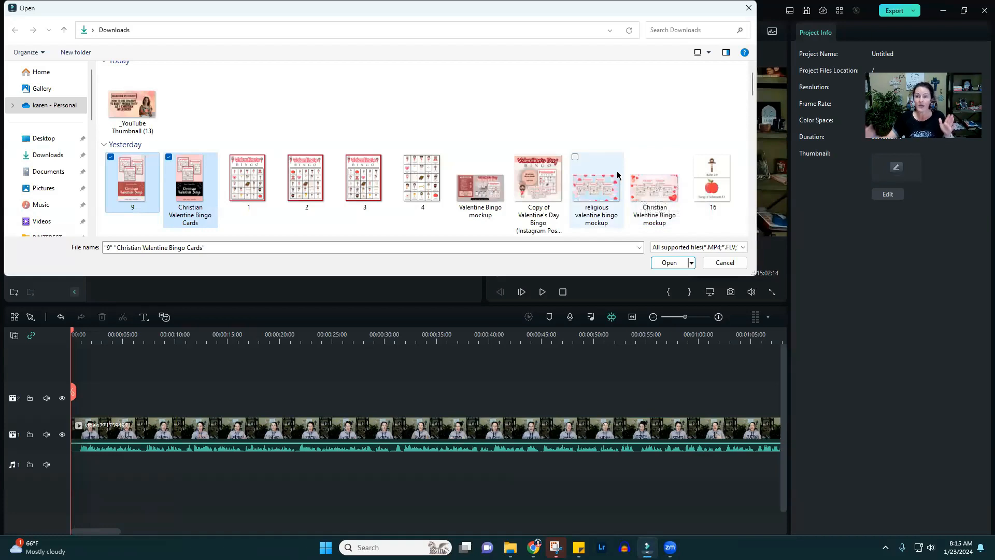
mouse_move(615, 176)
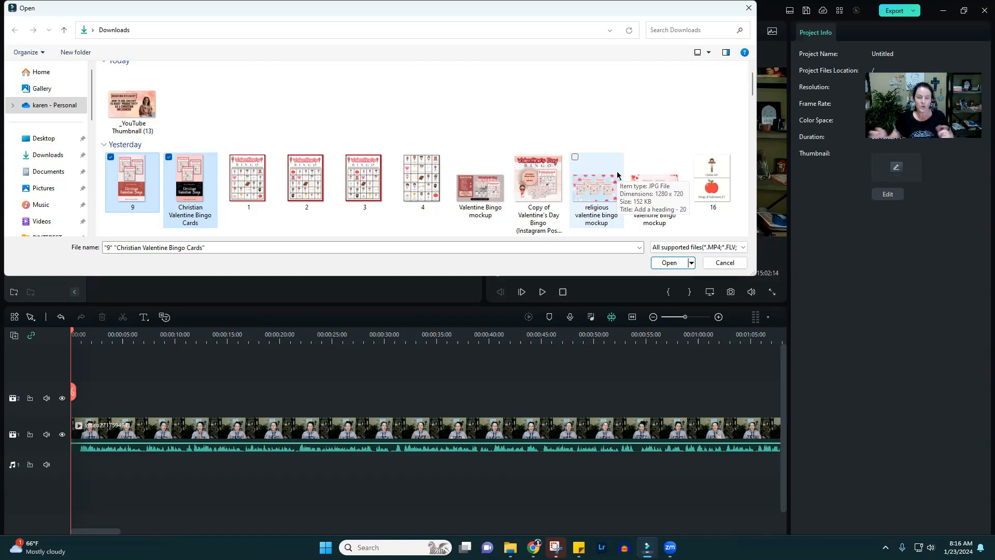
mouse_move(663, 207)
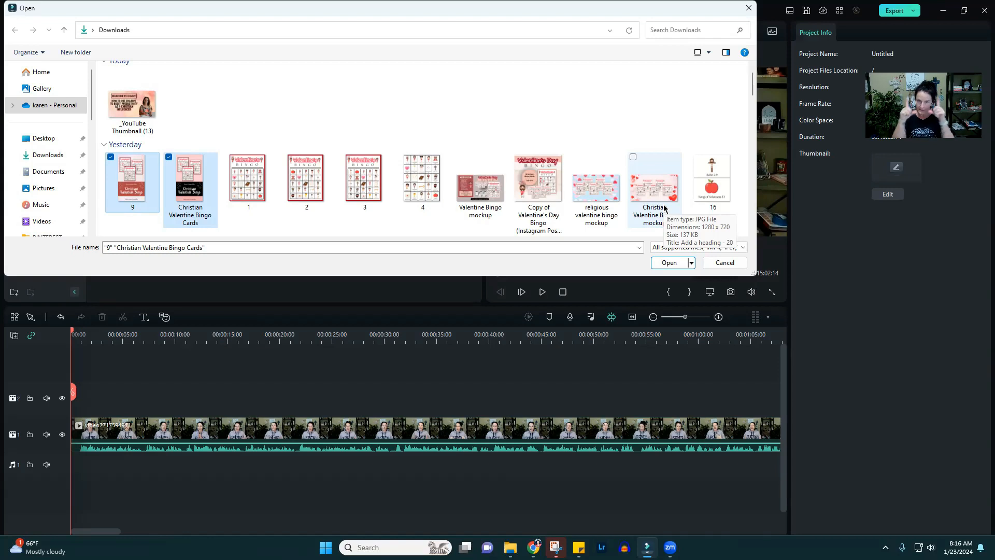
mouse_move(699, 107)
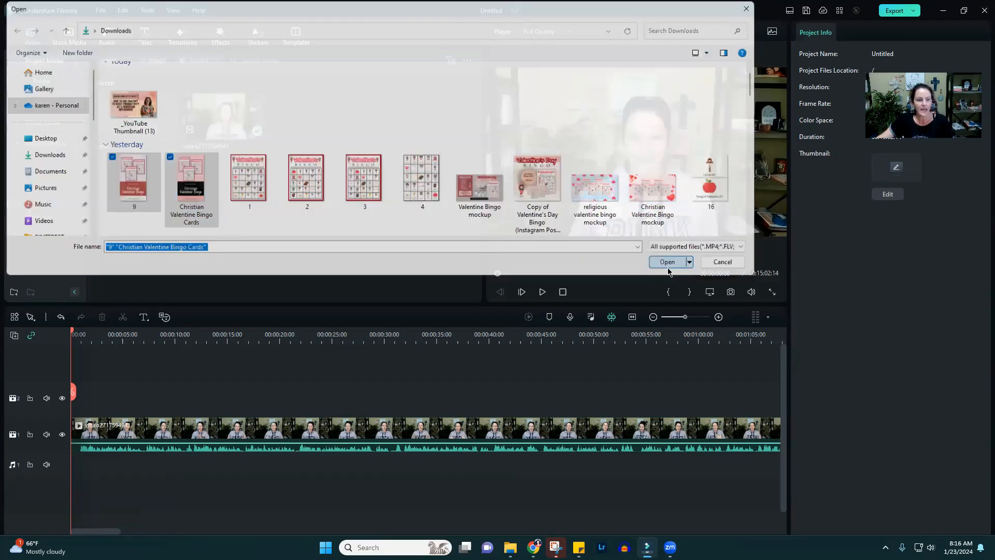
Import the two selected bingo images into the project media.
click(666, 262)
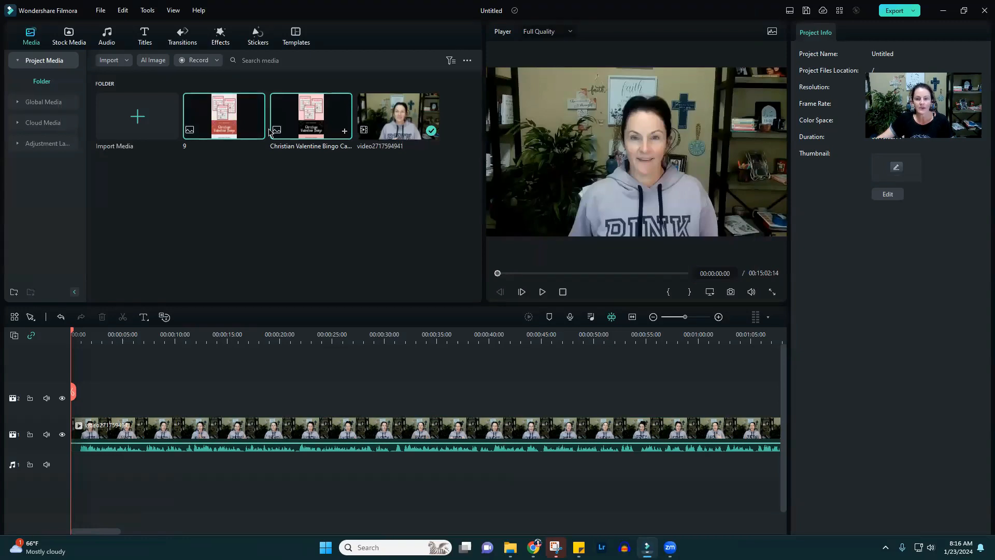
mouse_move(62, 398)
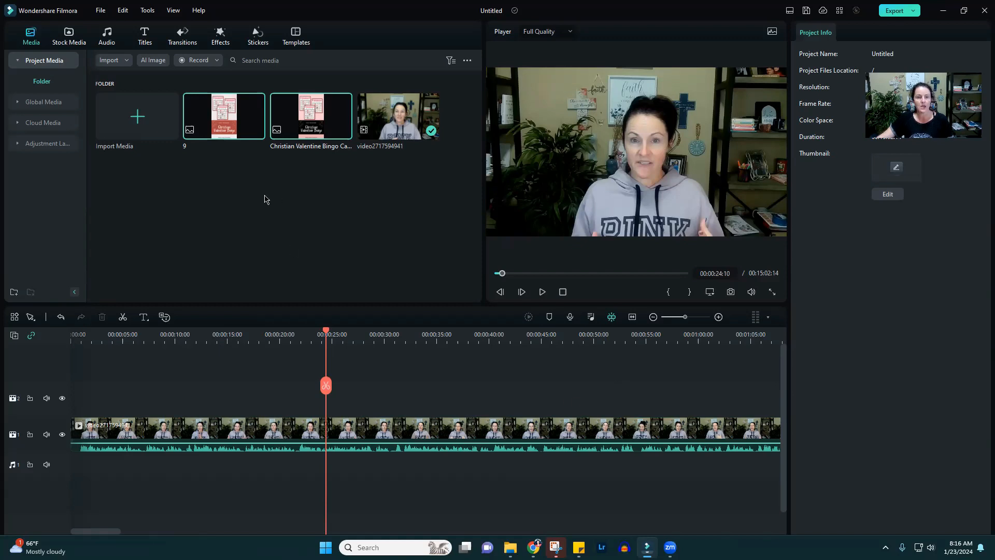
mouse_move(328, 370)
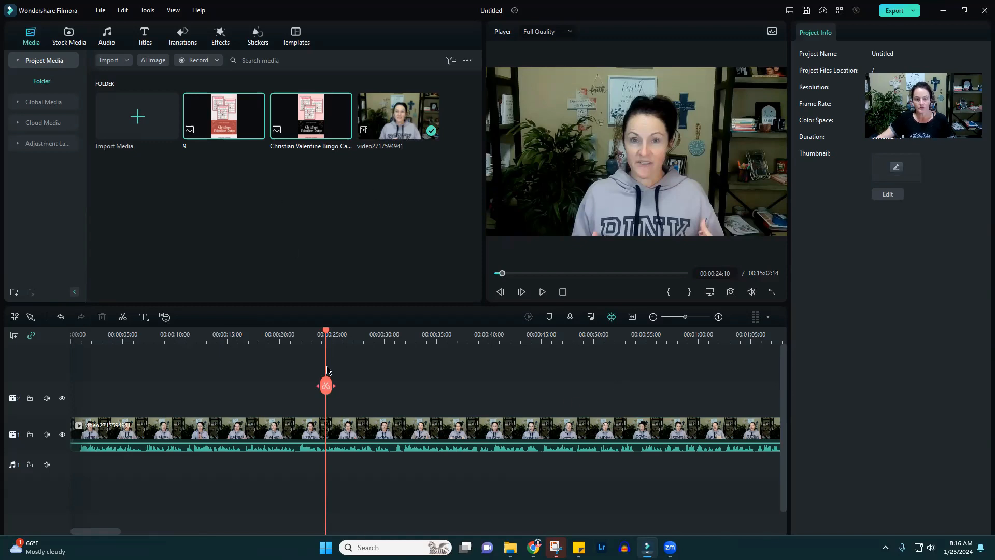
mouse_move(358, 398)
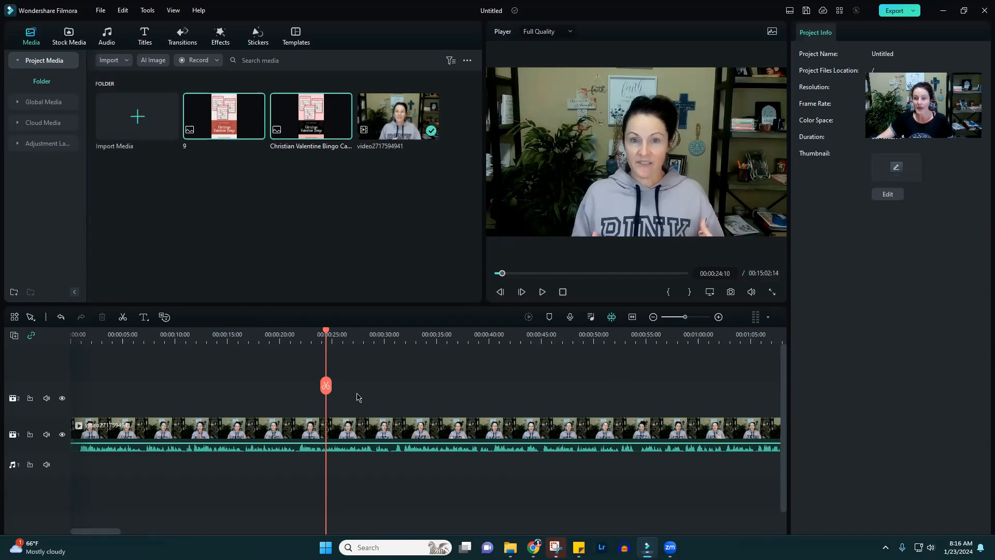
mouse_move(542, 293)
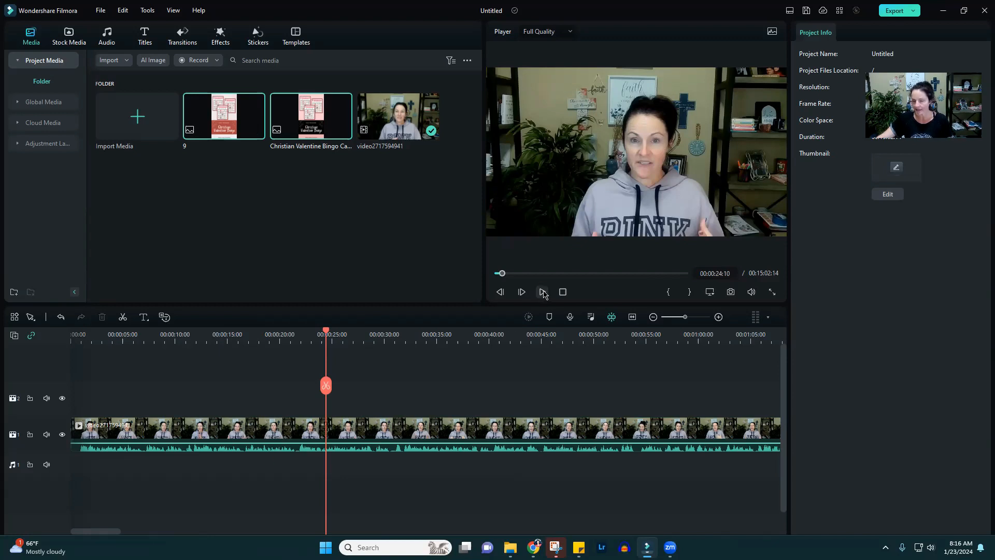
mouse_move(541, 292)
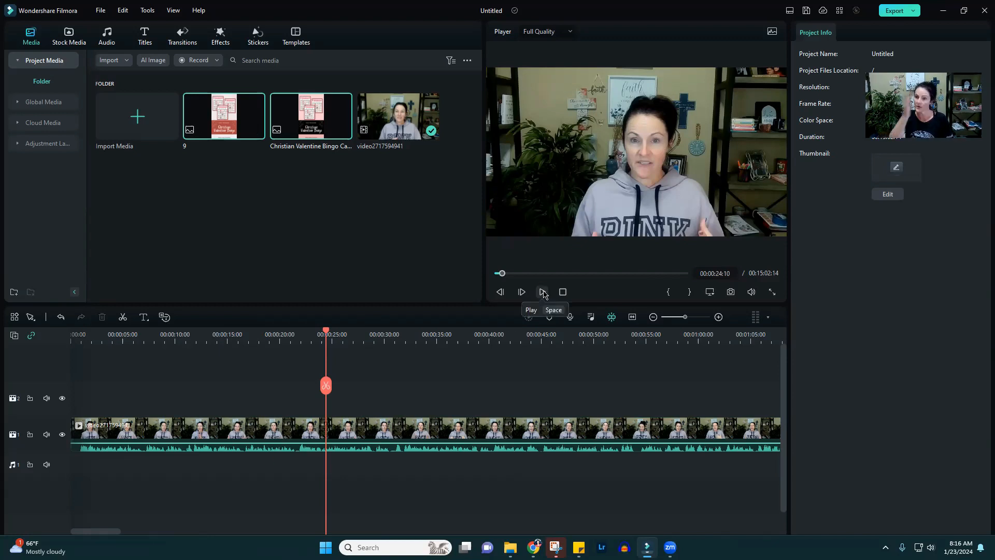
mouse_move(311, 117)
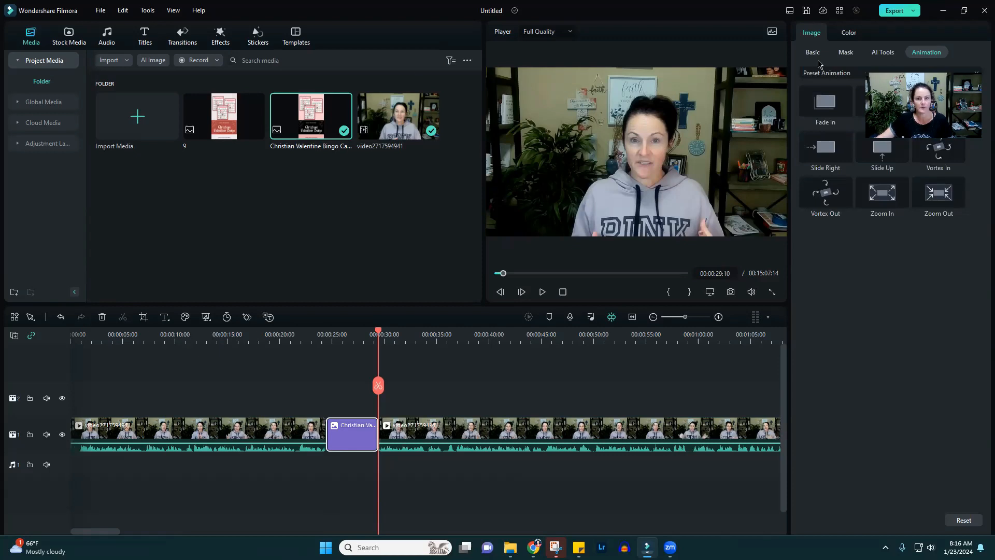
Move the bingo image to Track 2 and shrink it toward the left of the preview frame.
click(60, 317)
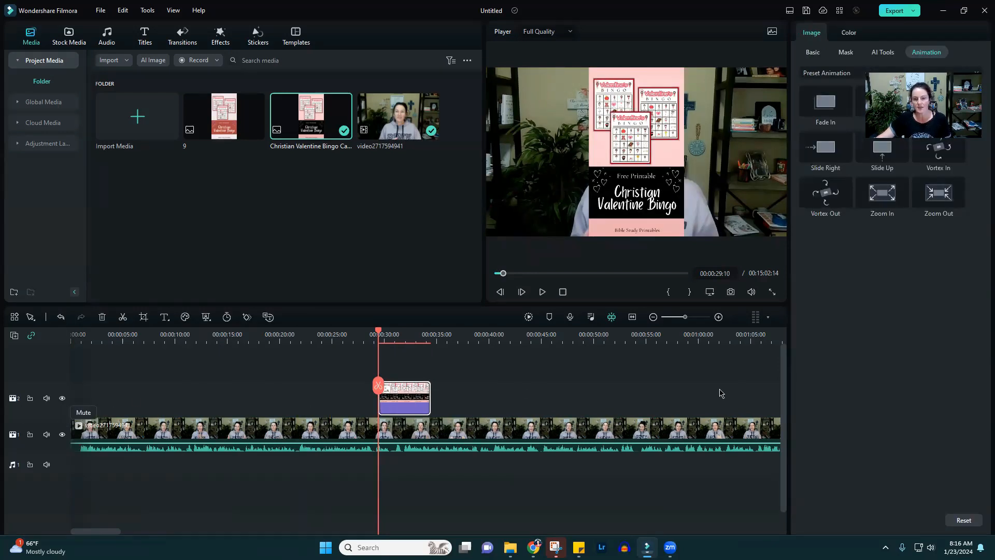
mouse_move(542, 424)
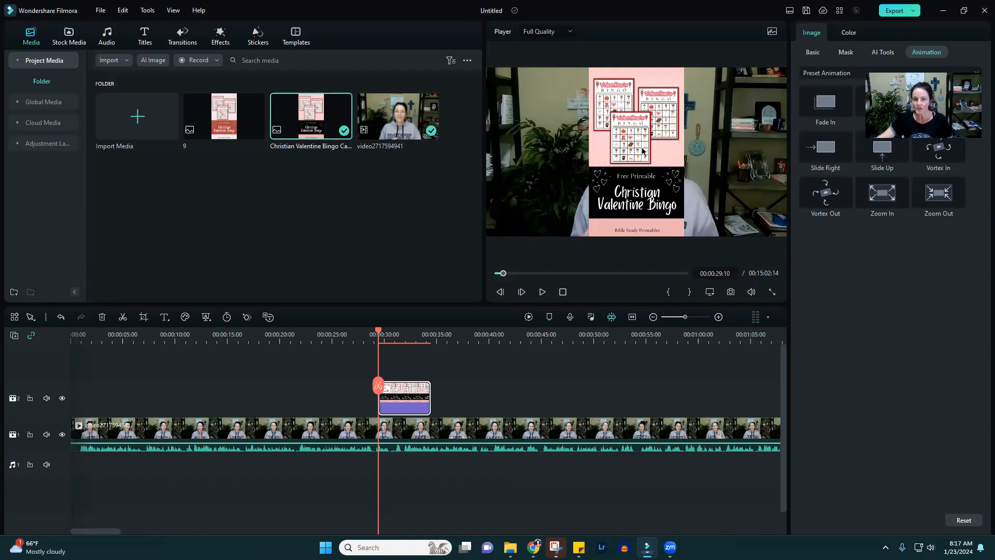
click(635, 149)
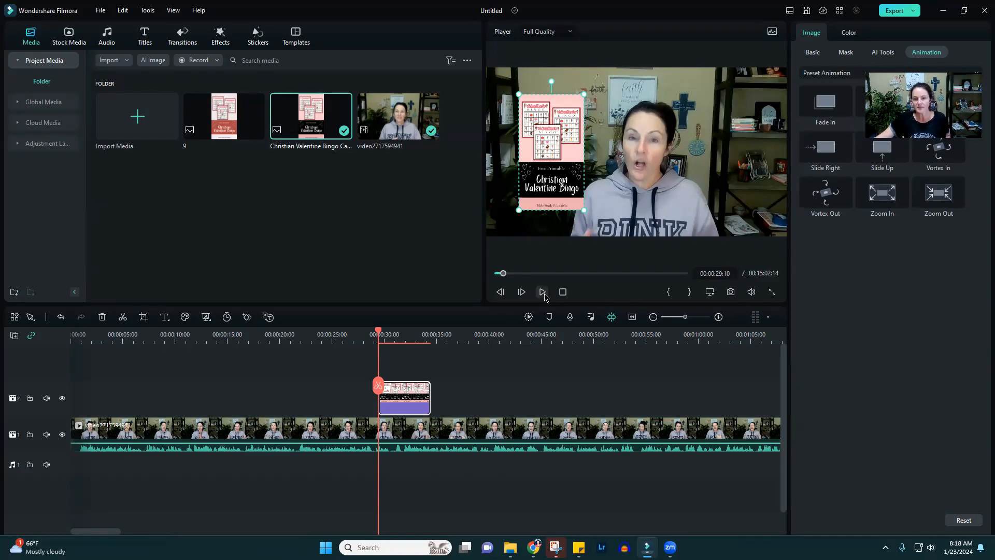
Play back the timeline to review the bingo overlay, then stop playback.
click(542, 292)
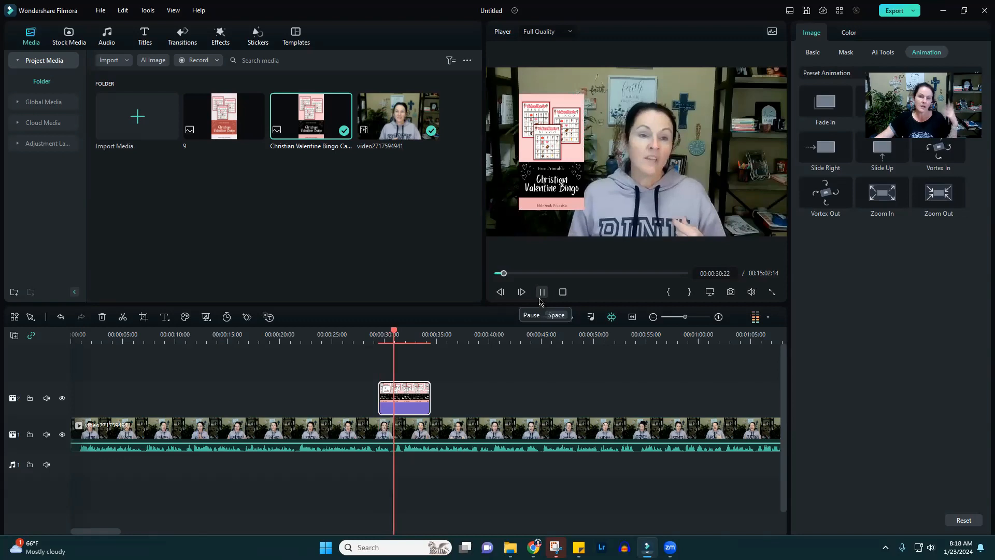
click(542, 292)
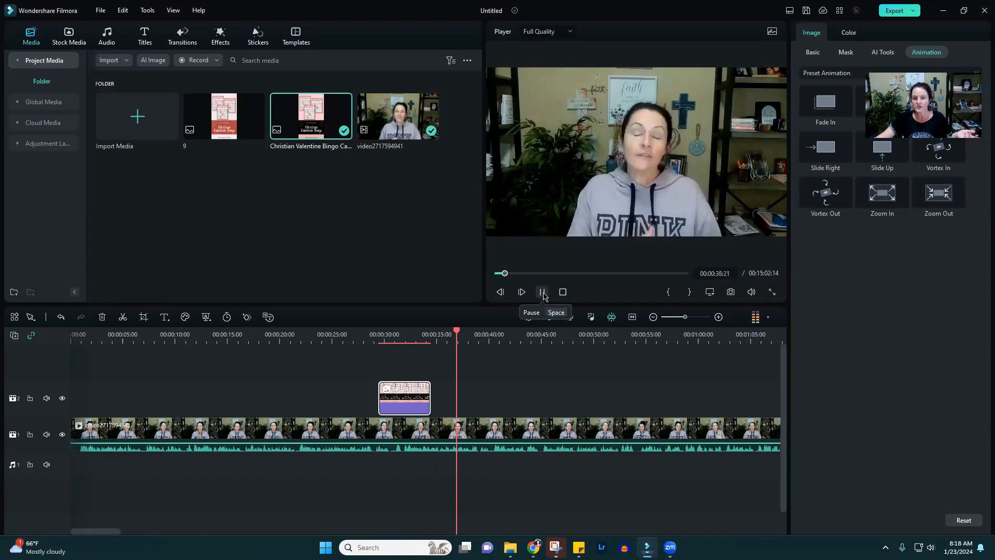
click(542, 291)
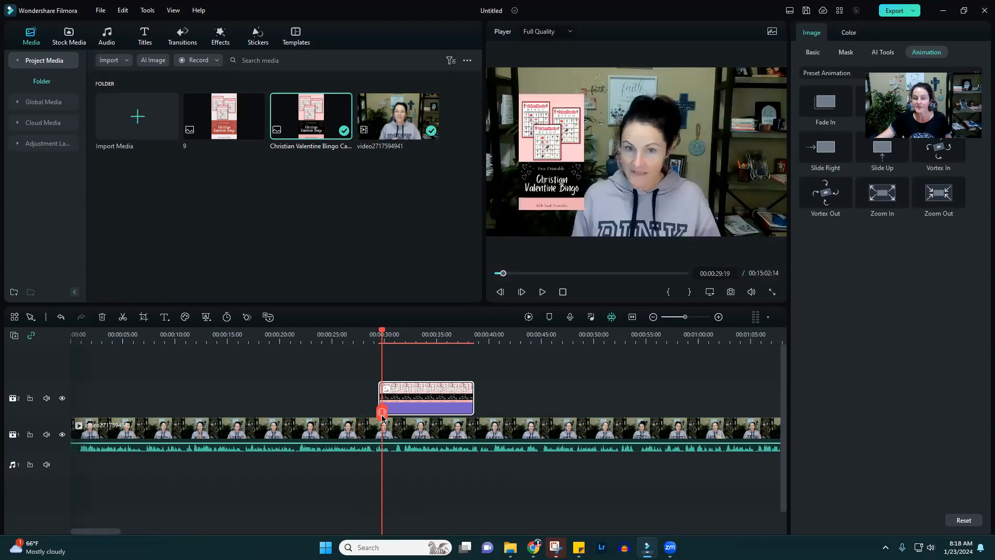
Apply the Fade In animation preset to the bingo image overlay.
click(881, 193)
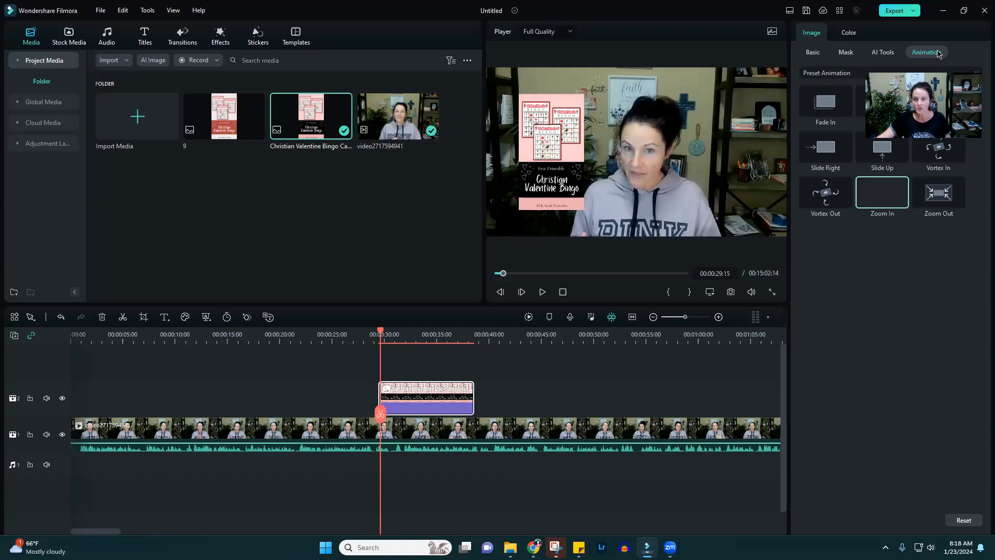
mouse_move(870, 32)
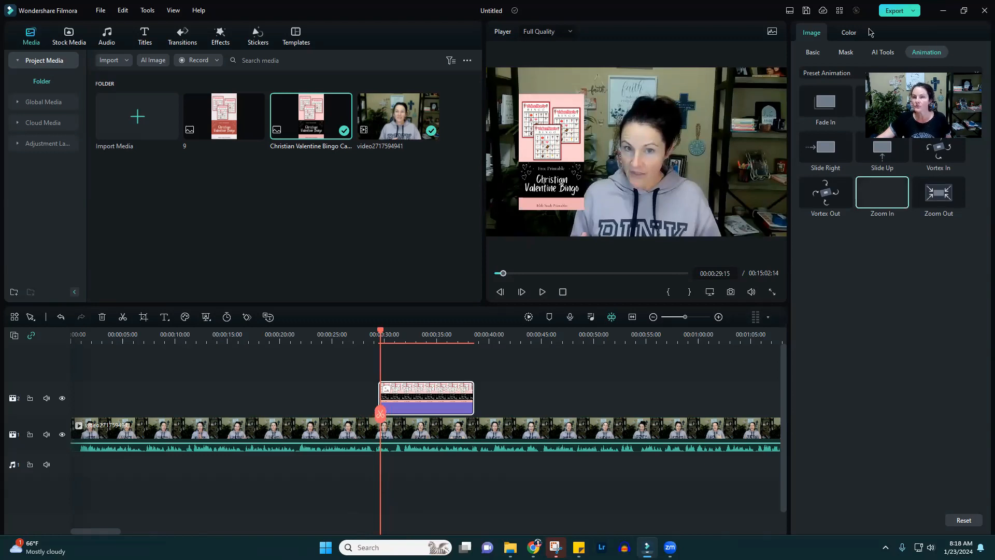
click(813, 51)
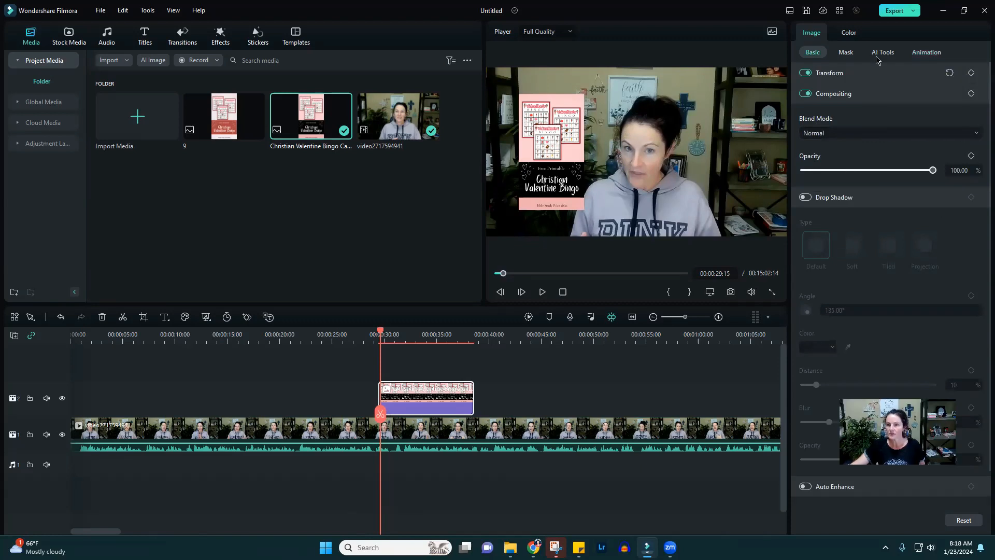
click(925, 52)
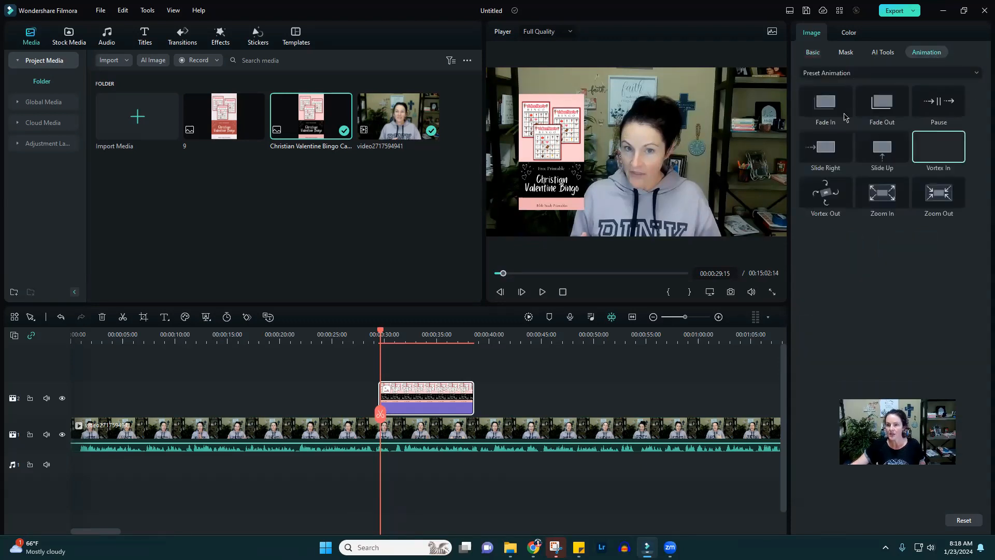
click(881, 146)
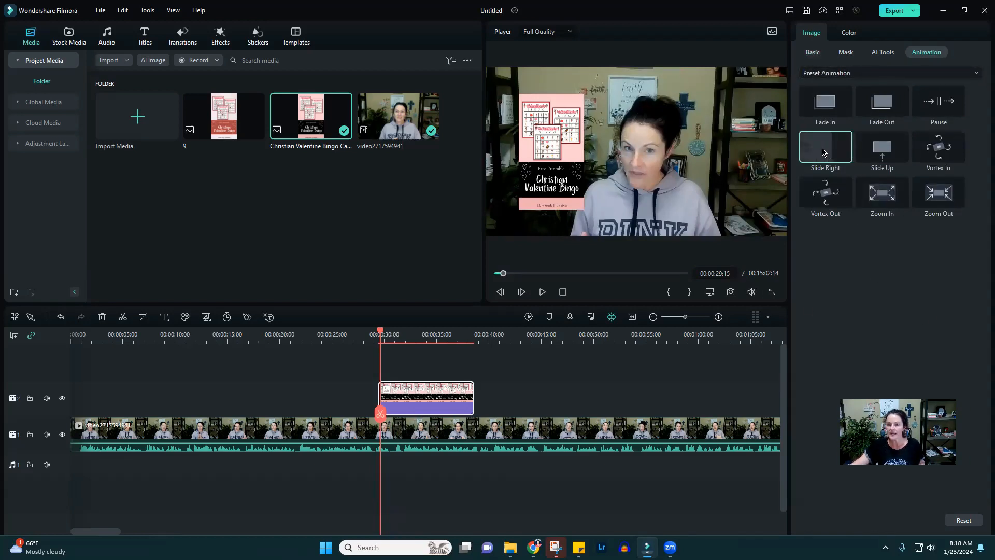
click(825, 146)
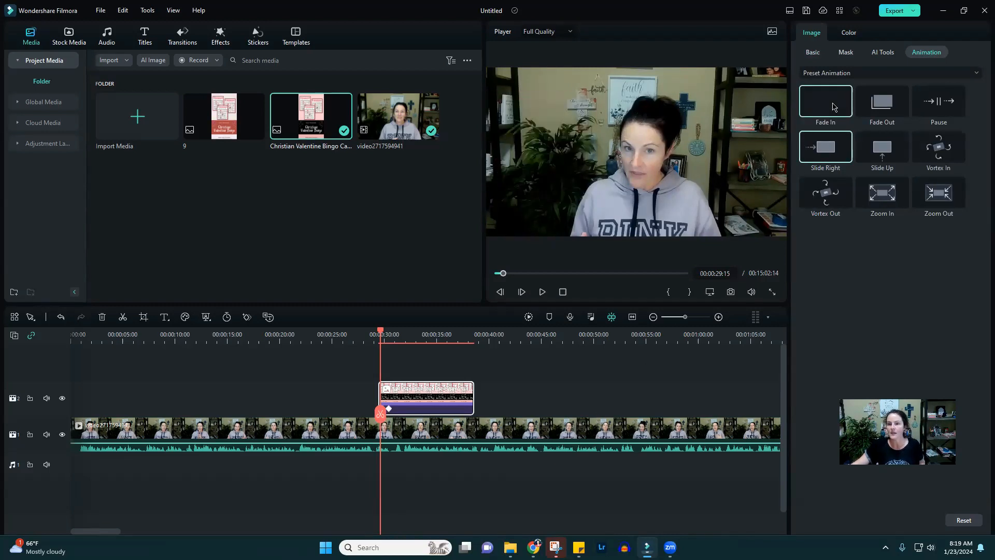
click(826, 102)
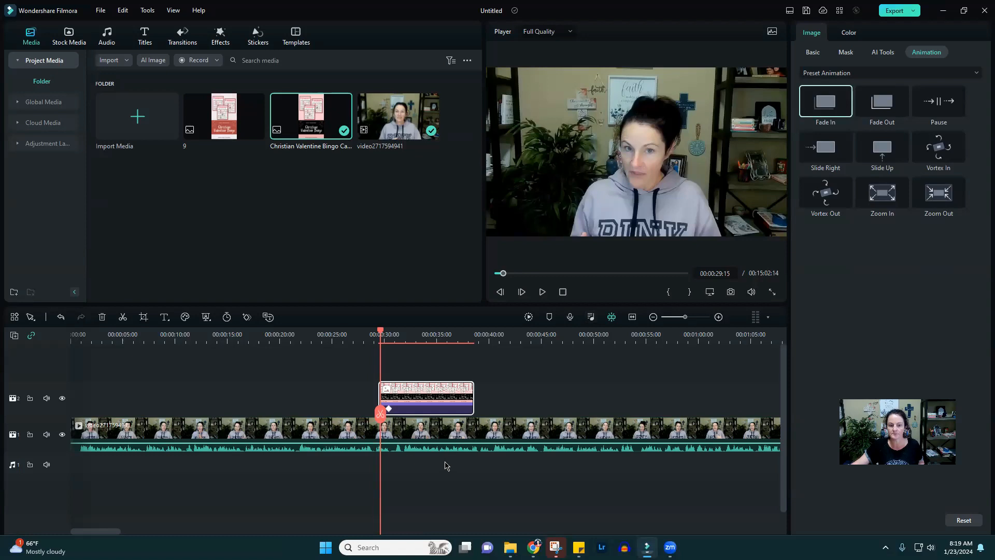
Play the video to preview the overlay's fade-in.
click(543, 292)
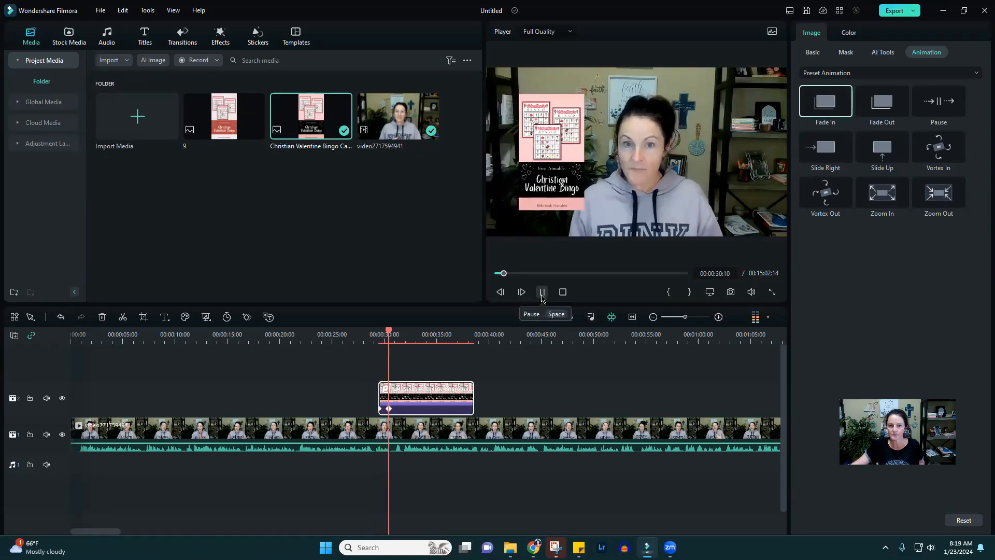
click(542, 293)
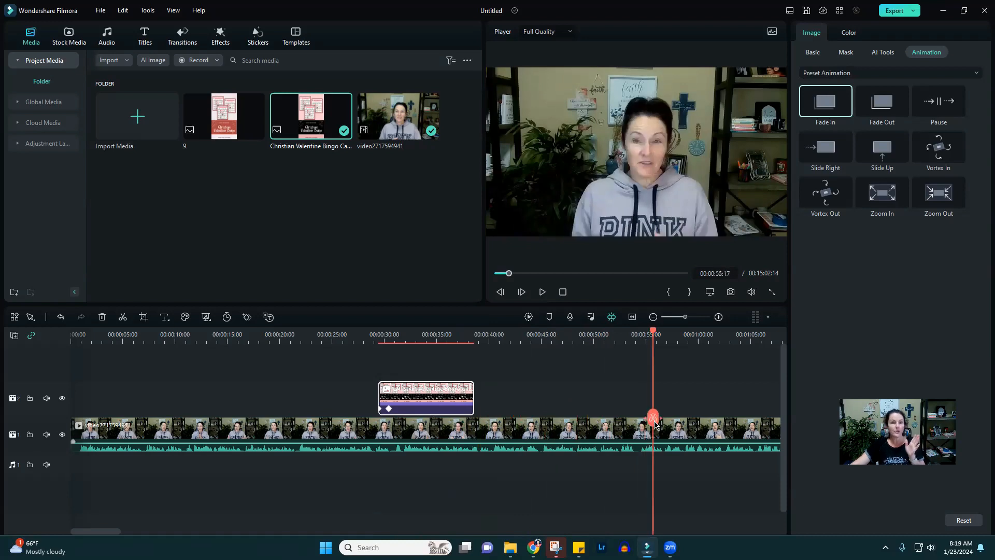
mouse_move(654, 425)
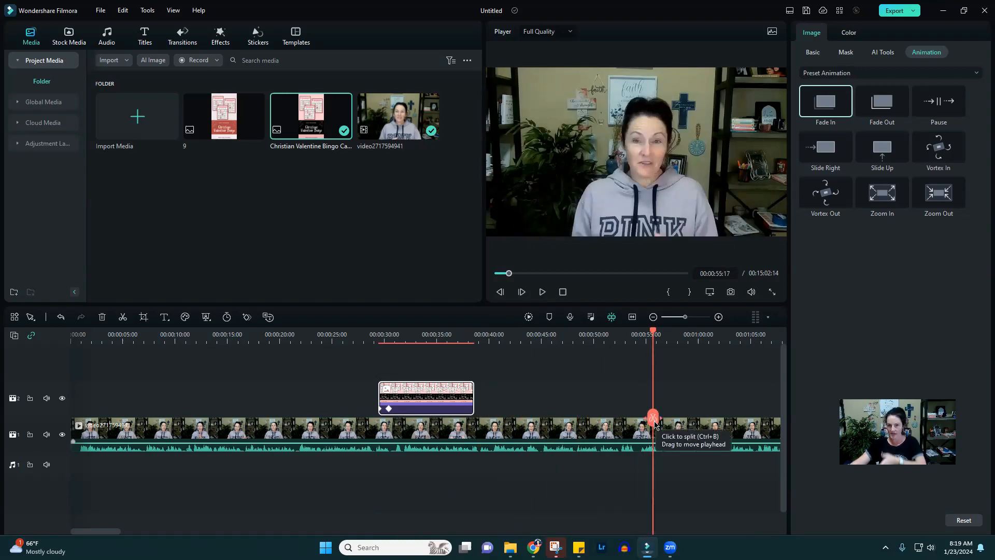